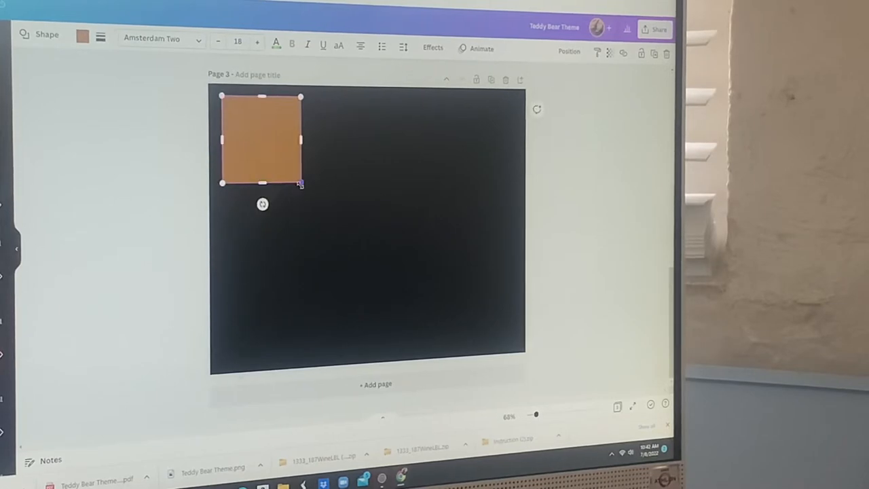
Resize the orange square to about 2.5 × 3.3 in using its handles
{"action": "left_click_drag", "start_coordinate": [299, 184], "coordinate": [301, 190]}
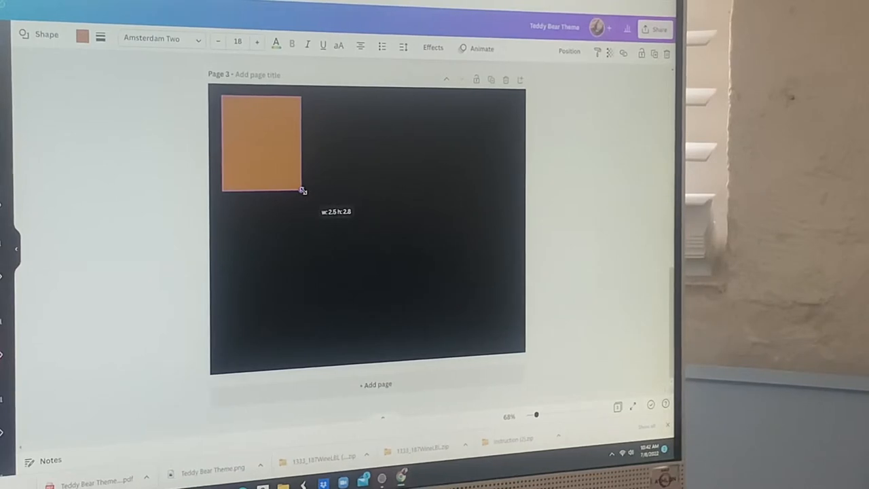
{"action": "left_click_drag", "start_coordinate": [301, 192], "coordinate": [302, 206]}
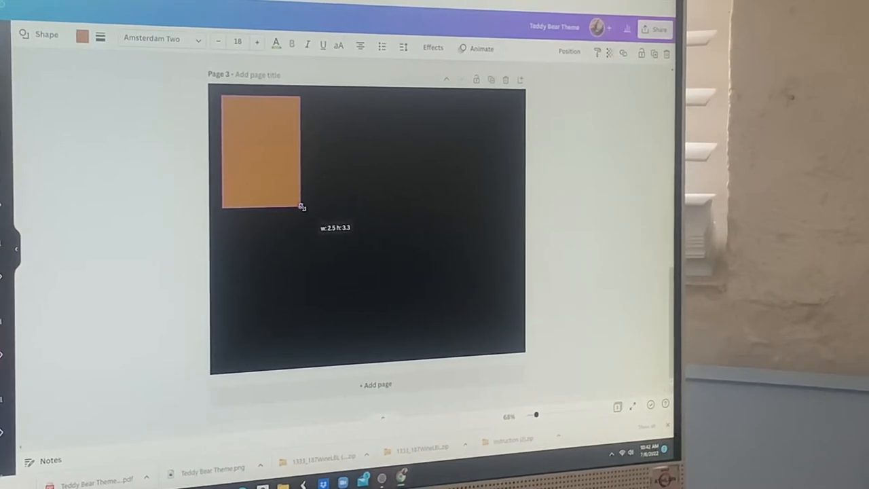
{"action": "left_click_drag", "start_coordinate": [302, 206], "coordinate": [301, 198]}
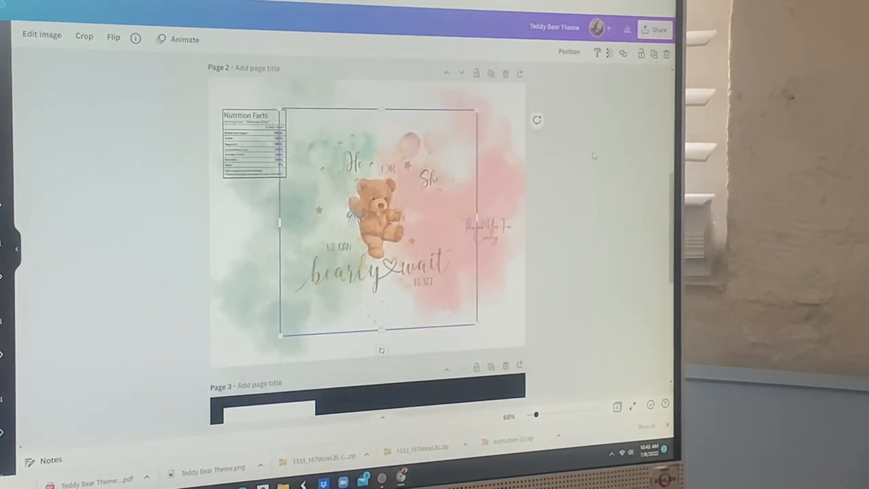
Select the teddy bear watercolour design to crop it around the bear and wording
{"action": "scroll", "scroll_direction": "down", "scroll_amount": 3}
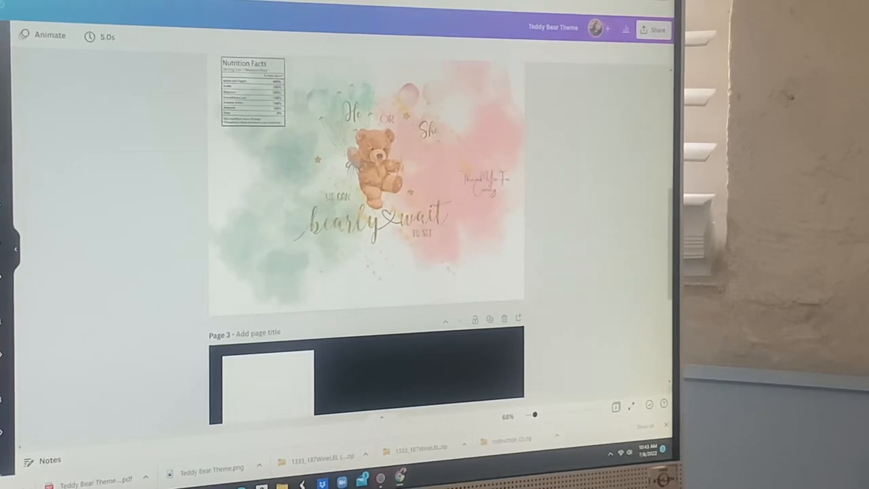
{"action": "left_click", "coordinate": [373, 170]}
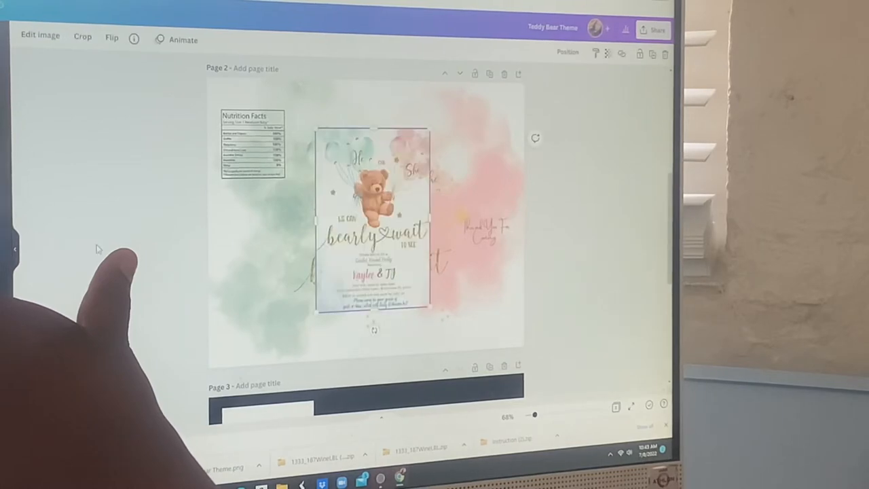
Scroll down to the dark page holding the cropped label and blank white square
{"action": "scroll", "scroll_direction": "down", "scroll_amount": 3}
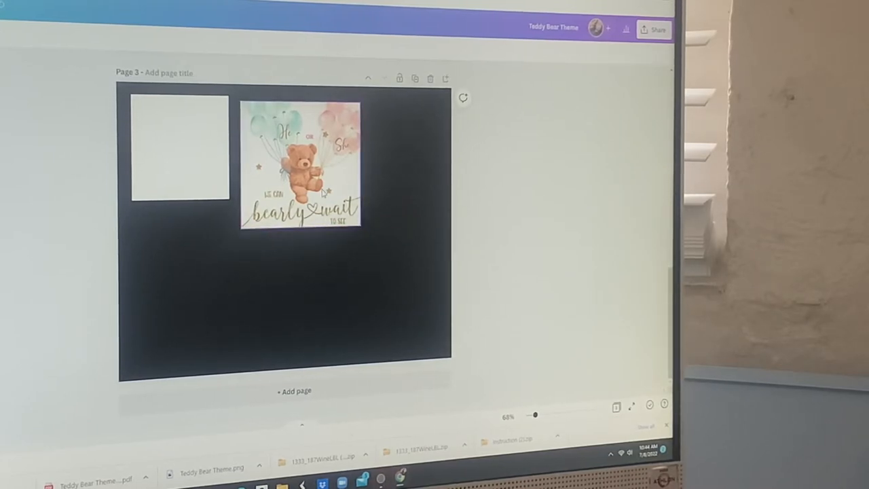
Move the bear label over the blank square and duplicate it to four copies
{"action": "left_click_drag", "start_coordinate": [299, 166], "coordinate": [197, 153]}
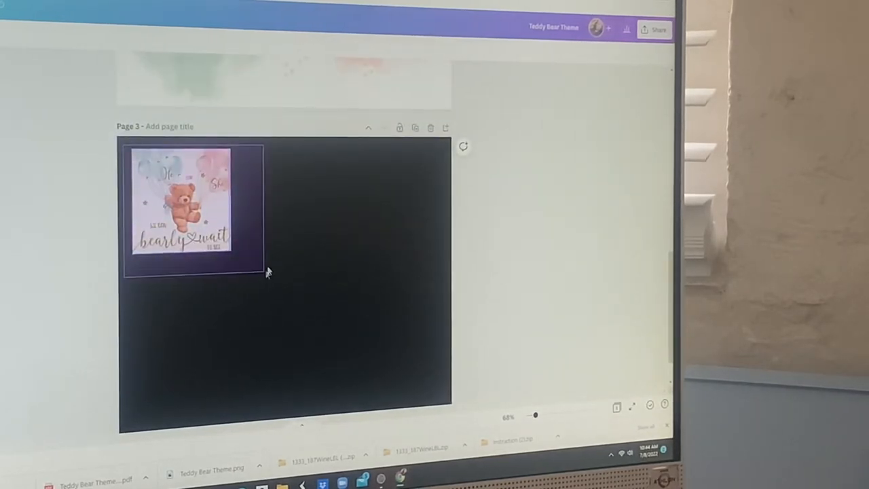
{"action": "left_click", "coordinate": [189, 206]}
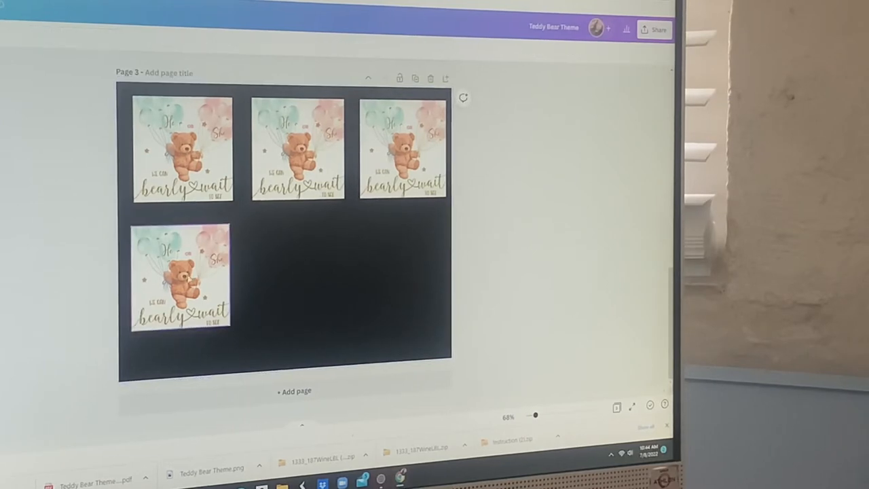
Duplicate the label to six copies arranged in two rows of three
{"action": "left_click", "coordinate": [179, 278]}
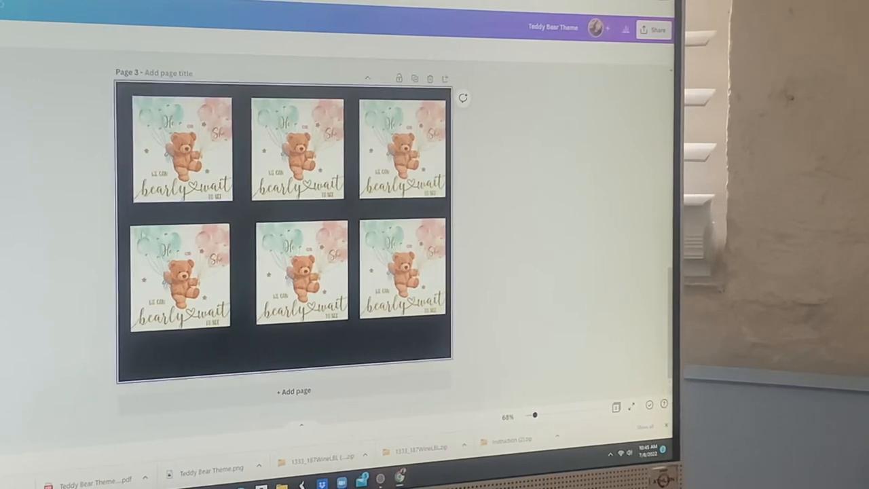
{"action": "left_click", "coordinate": [182, 281]}
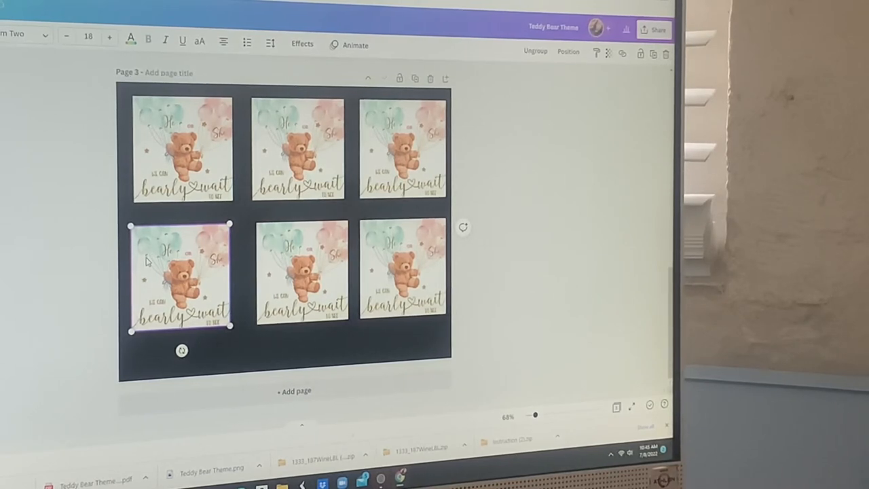
{"action": "mouse_move", "coordinate": [573, 326]}
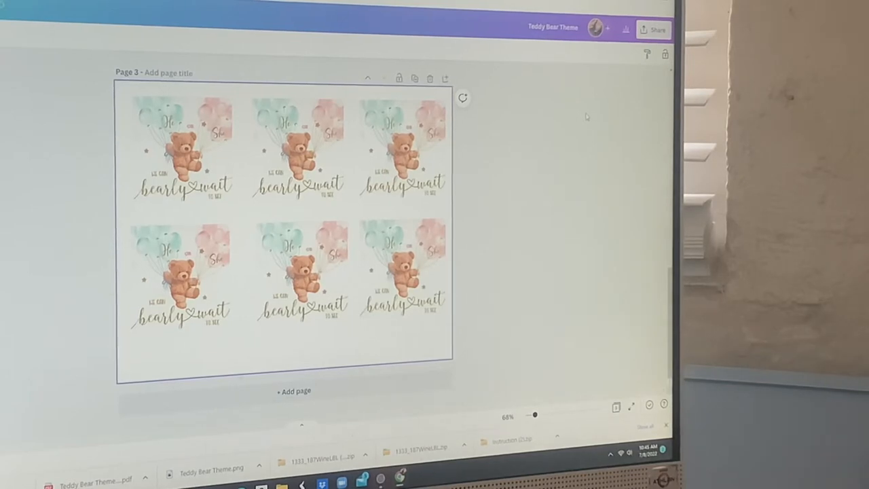
Set the download file type to PDF Print via Share > Download
{"action": "left_click", "coordinate": [654, 28]}
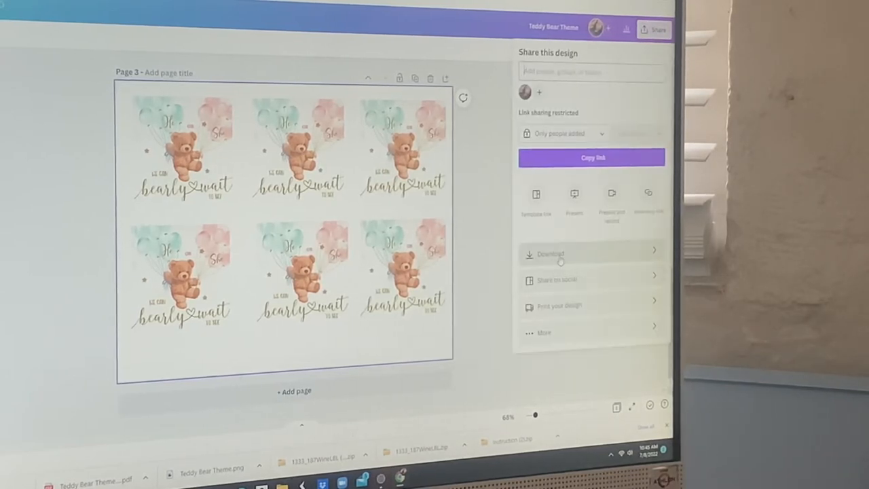
{"action": "left_click", "coordinate": [559, 254]}
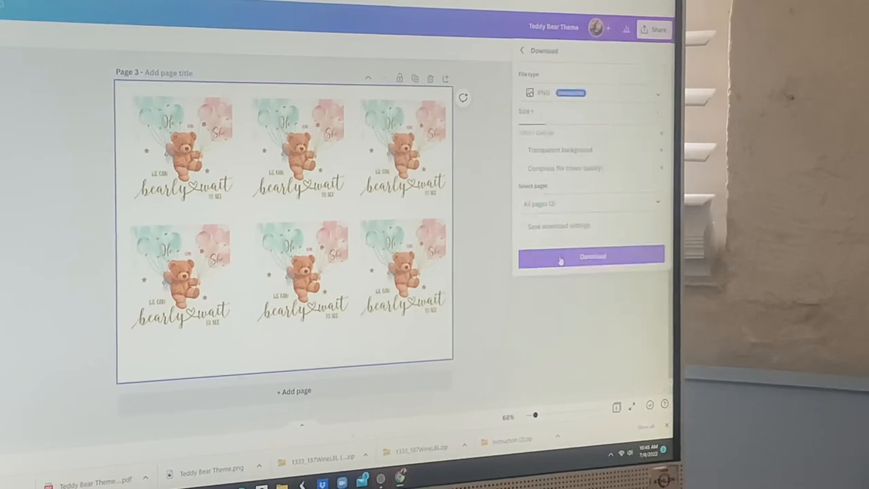
{"action": "left_click", "coordinate": [590, 93]}
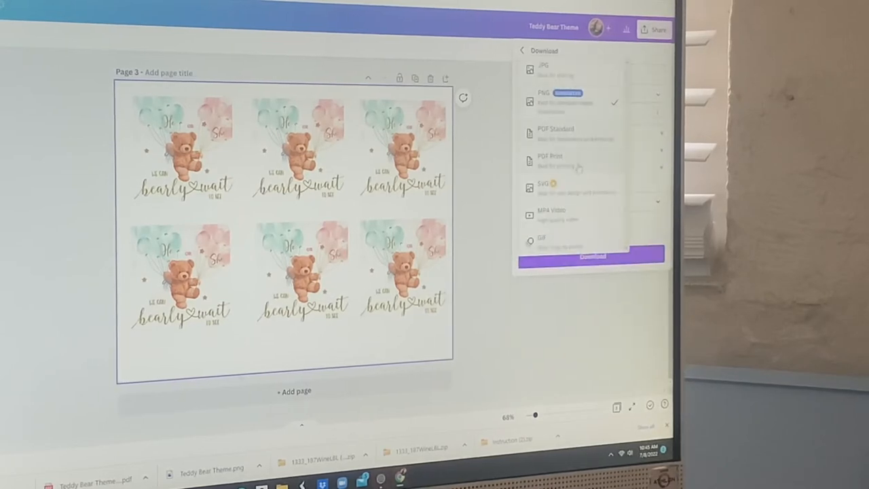
{"action": "left_click", "coordinate": [564, 160]}
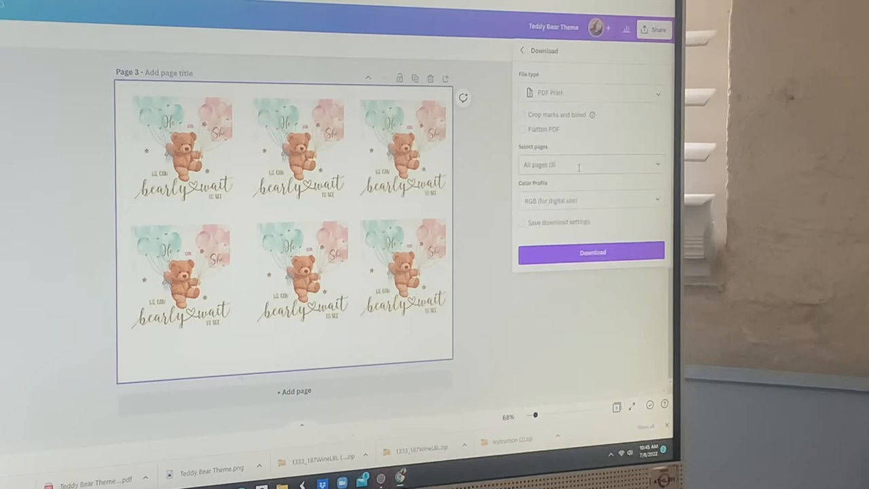
Limit the download to Page 3 (current page) and download the labels PDF
{"action": "left_click", "coordinate": [589, 164]}
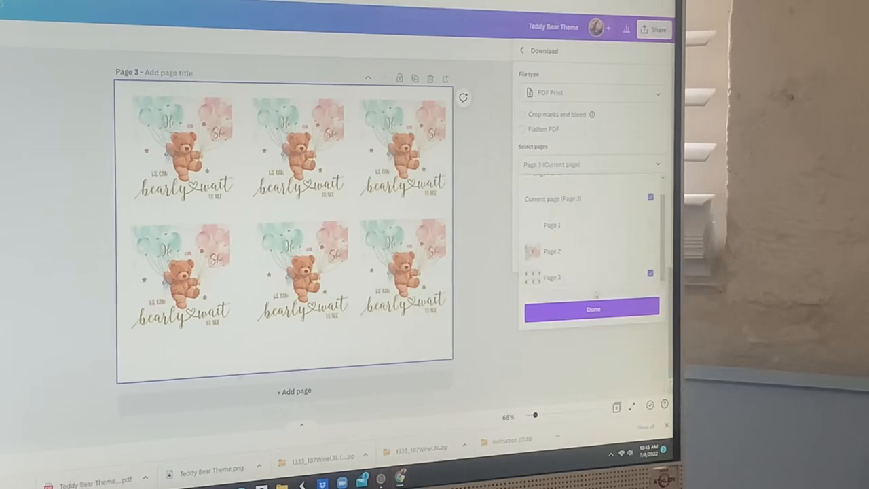
{"action": "left_click", "coordinate": [592, 307]}
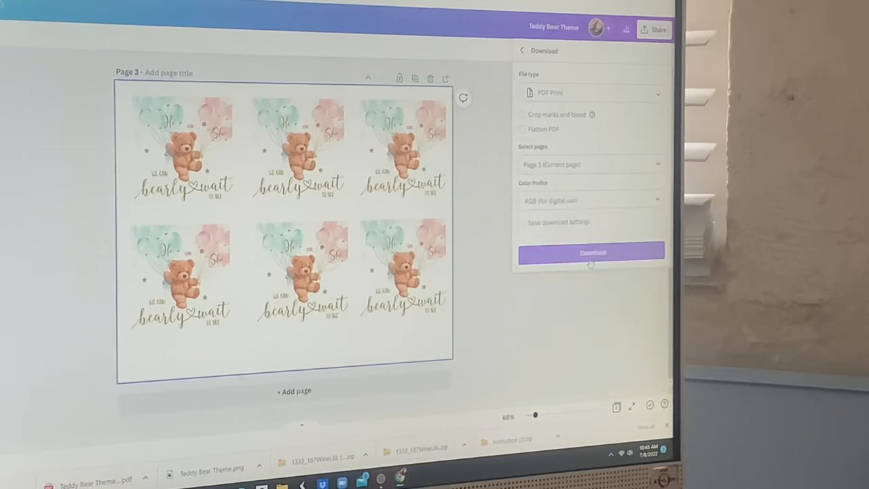
{"action": "left_click", "coordinate": [592, 252]}
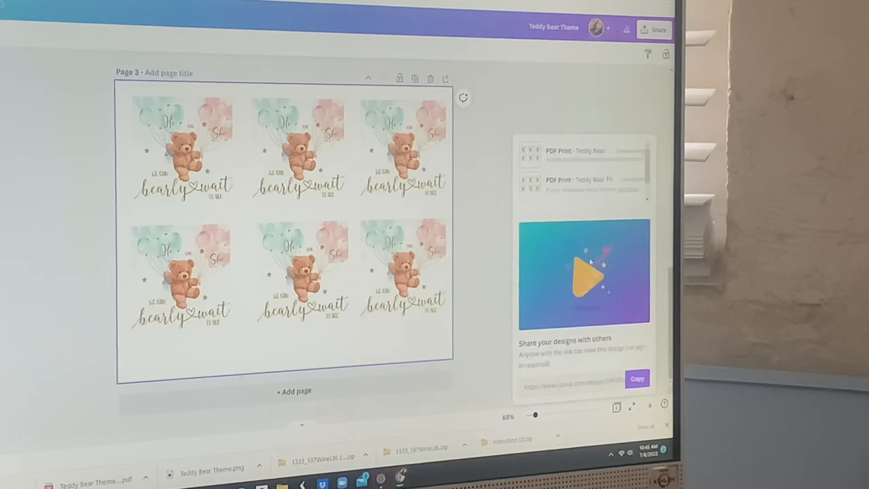